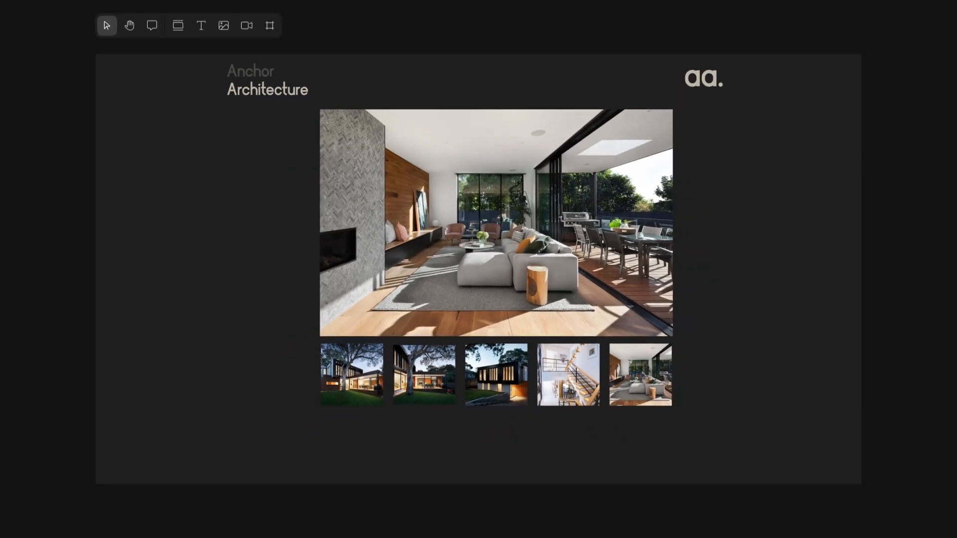
- Pin a new, still-empty comment on the large living-room photo
click(152, 26)
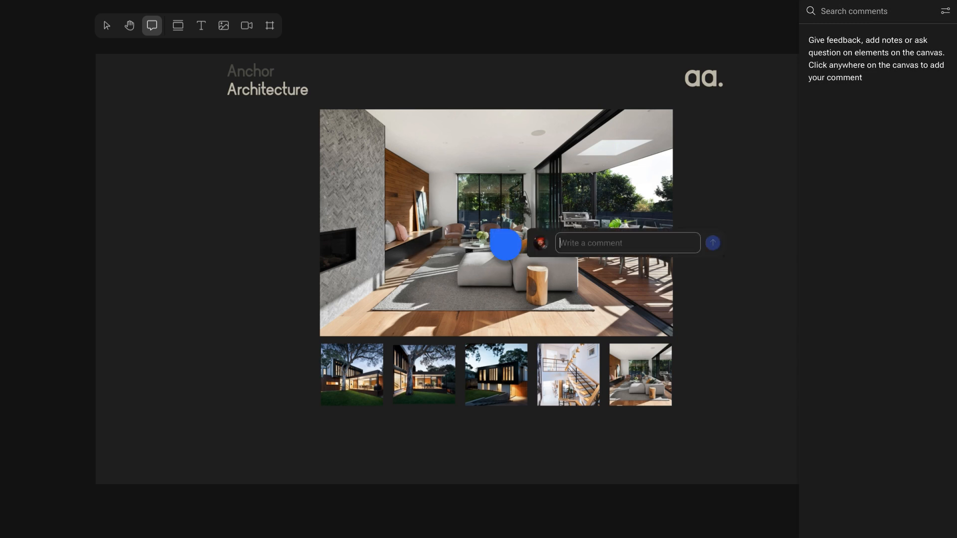
click(712, 243)
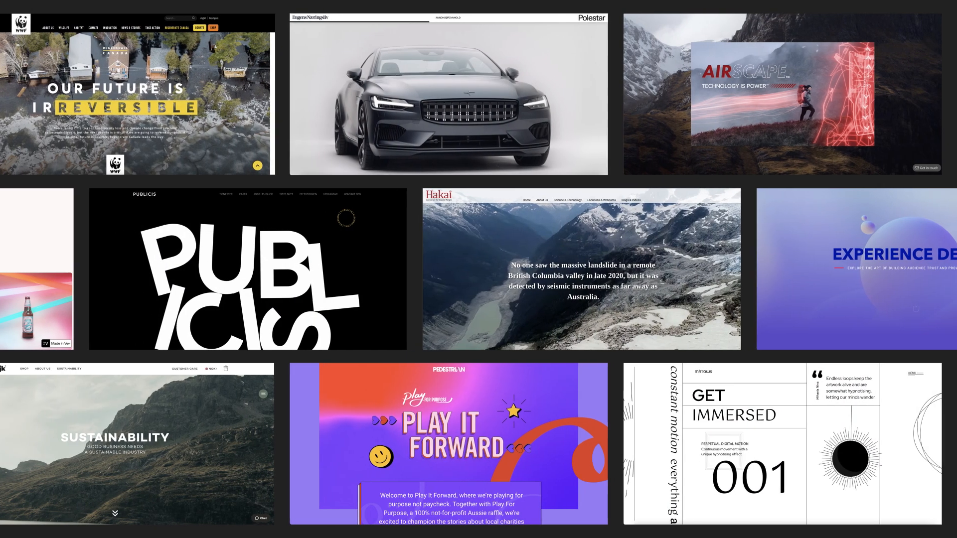
- Scroll the showcase sideways to reveal Play It Forward and the Sustainability page
scroll(right, 3)
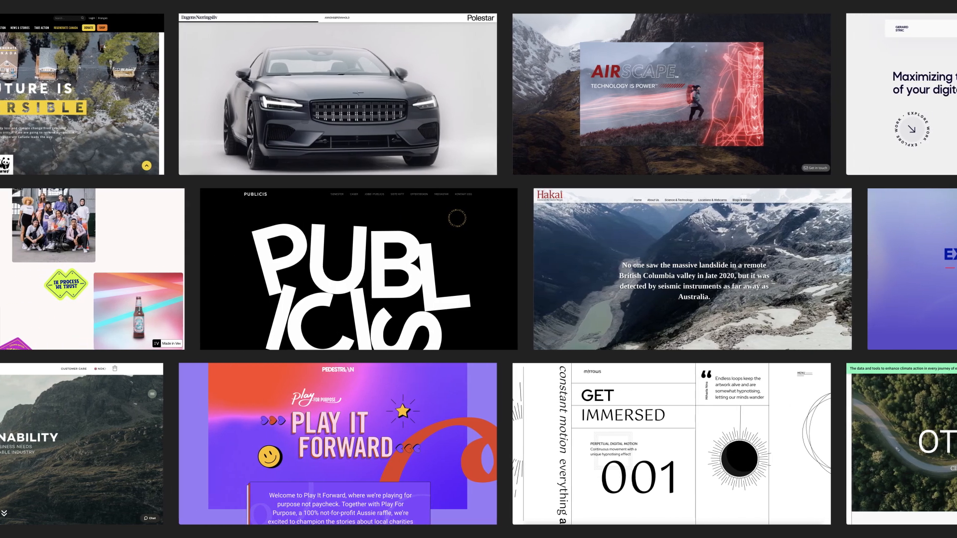